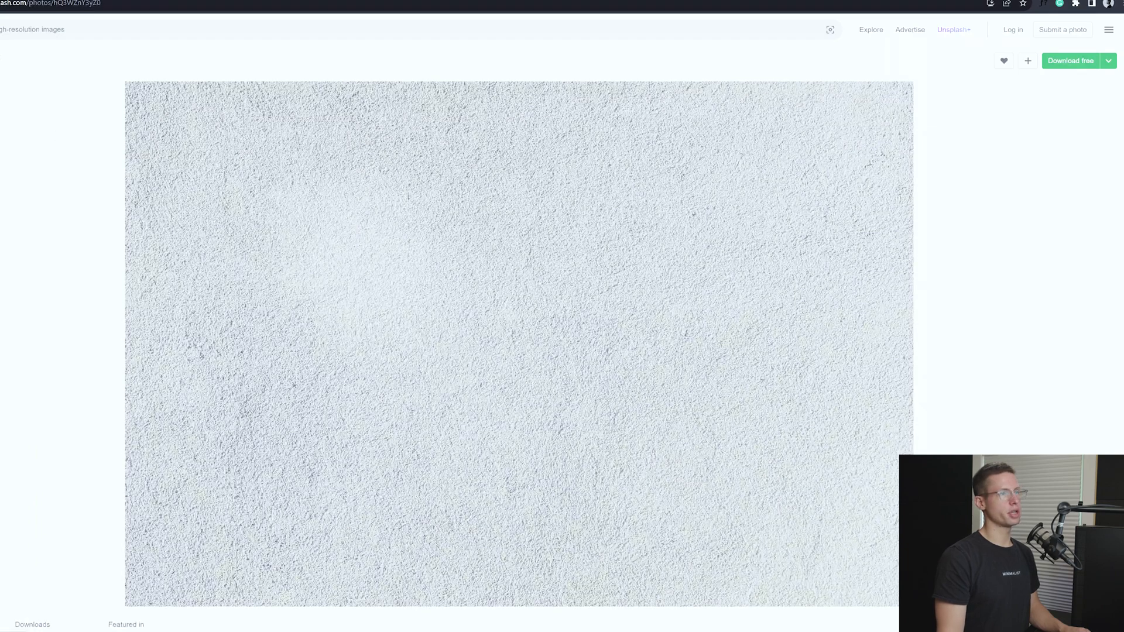
{"action": "mouse_move", "coordinate": [1071, 60]}
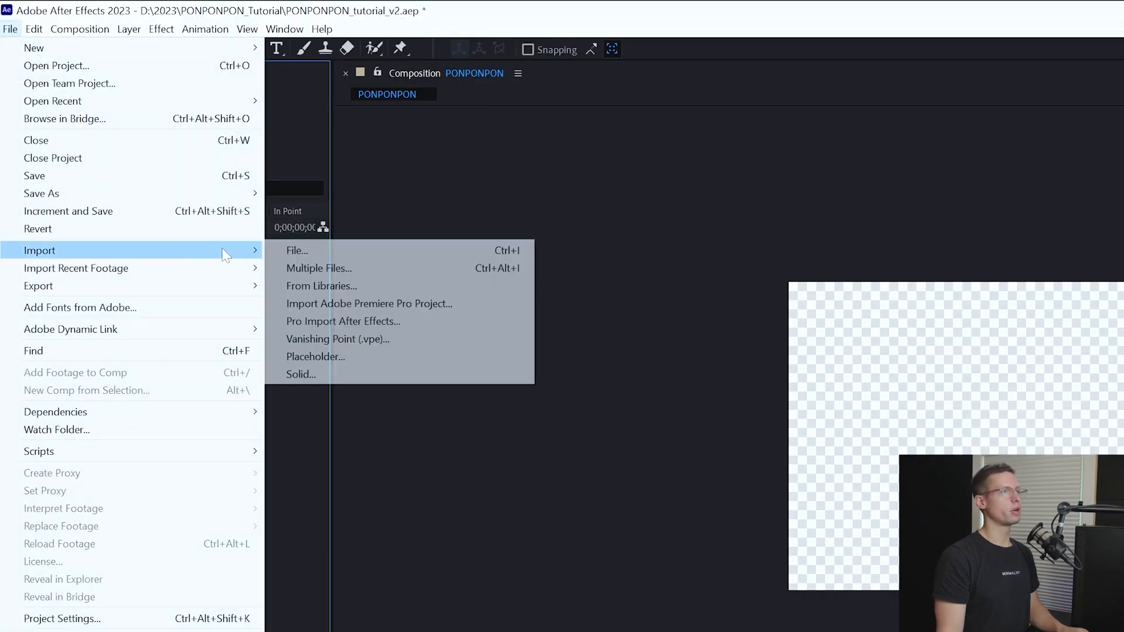
Import the face video clip and add it to the PONPONPON composition.
{"action": "left_click", "coordinate": [297, 250]}
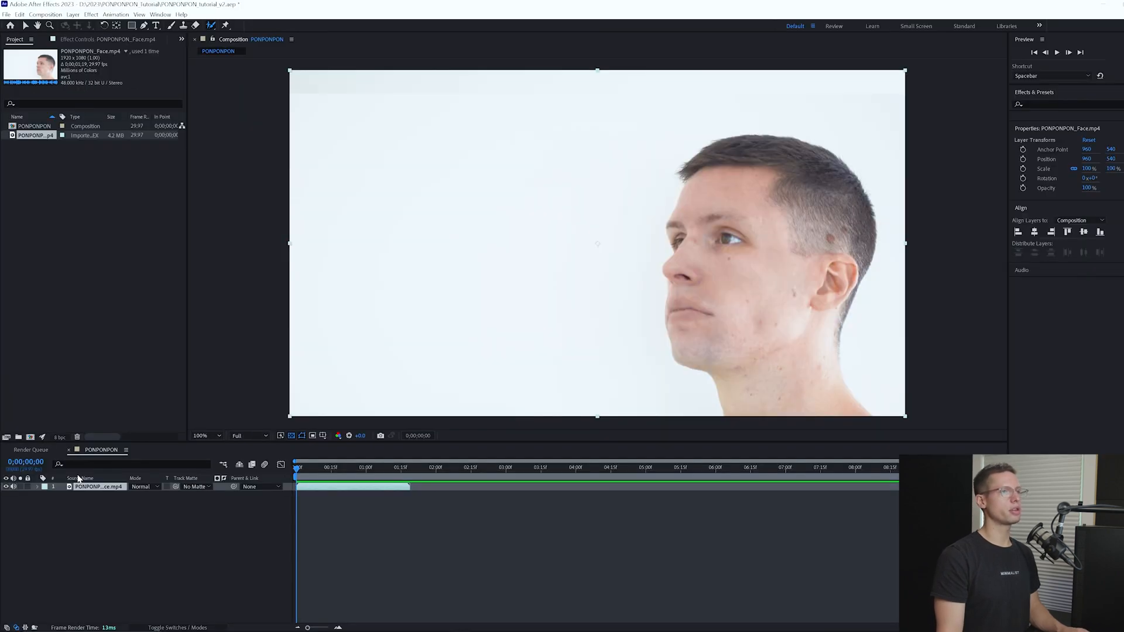
Roto Brush the head as foreground and refine the hair edge, removing the white background.
{"action": "double_click", "coordinate": [101, 486]}
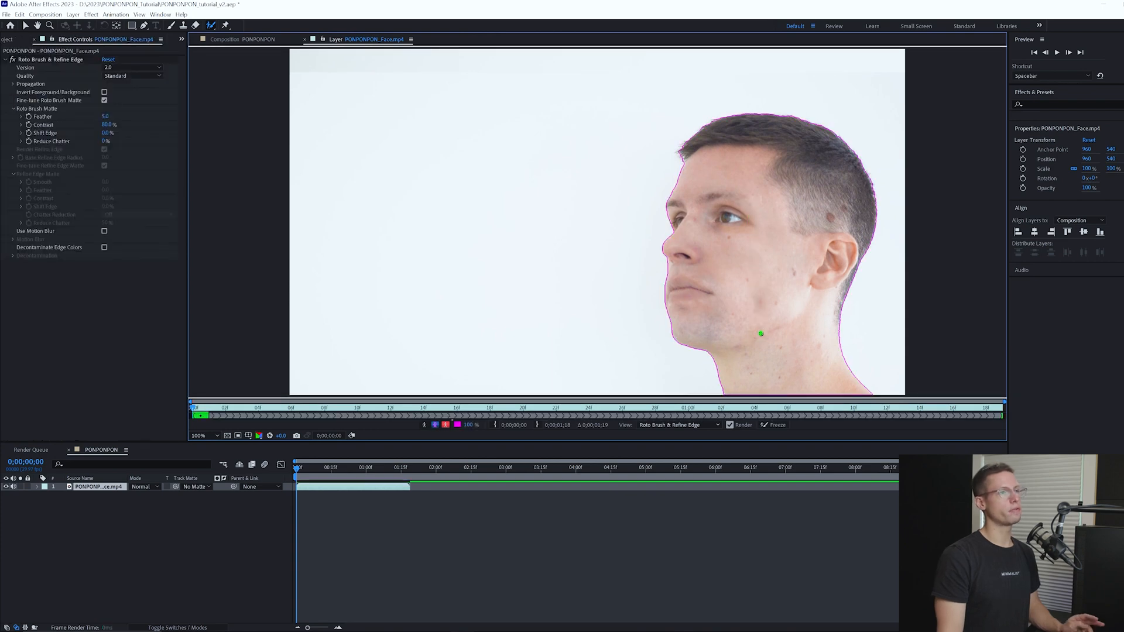
{"action": "left_click", "coordinate": [373, 47]}
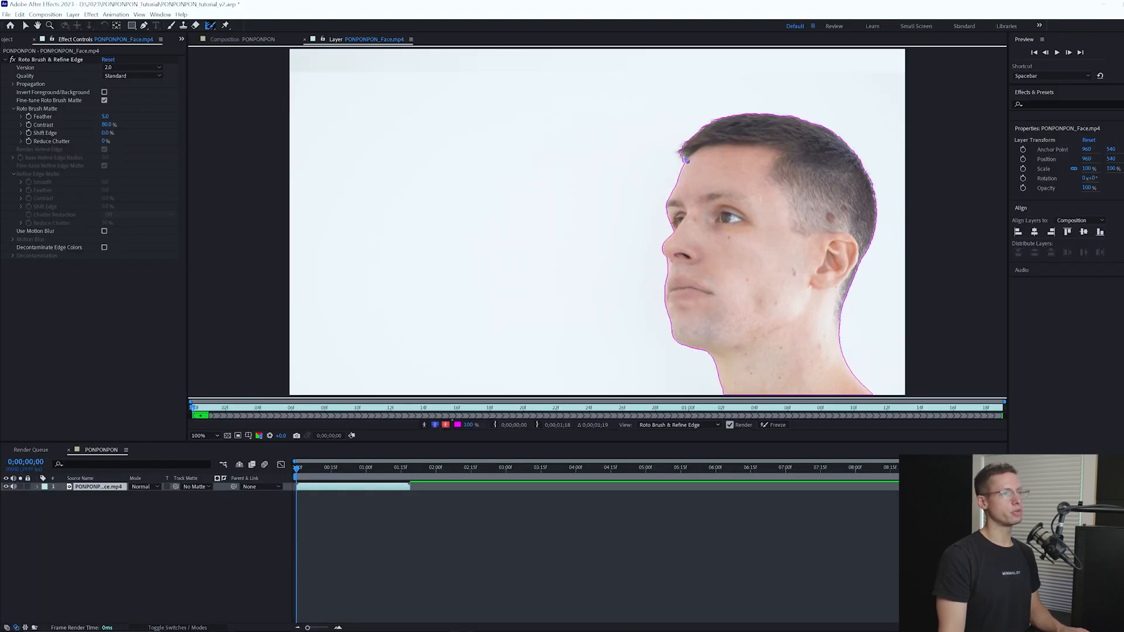
{"action": "left_click", "coordinate": [104, 148]}
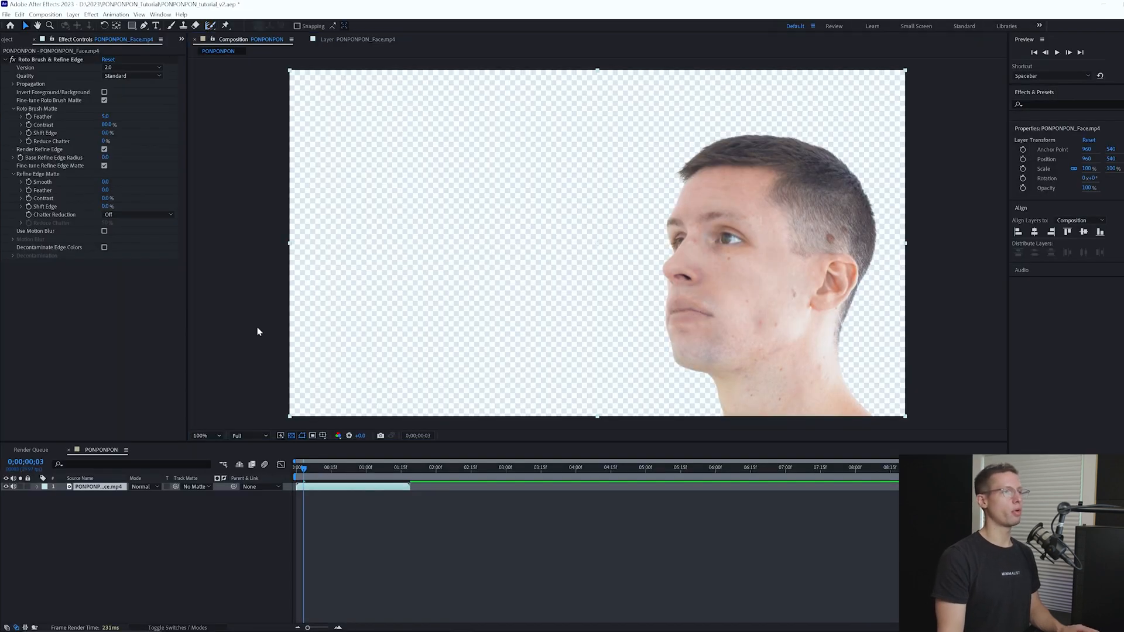
{"action": "left_click", "coordinate": [281, 435]}
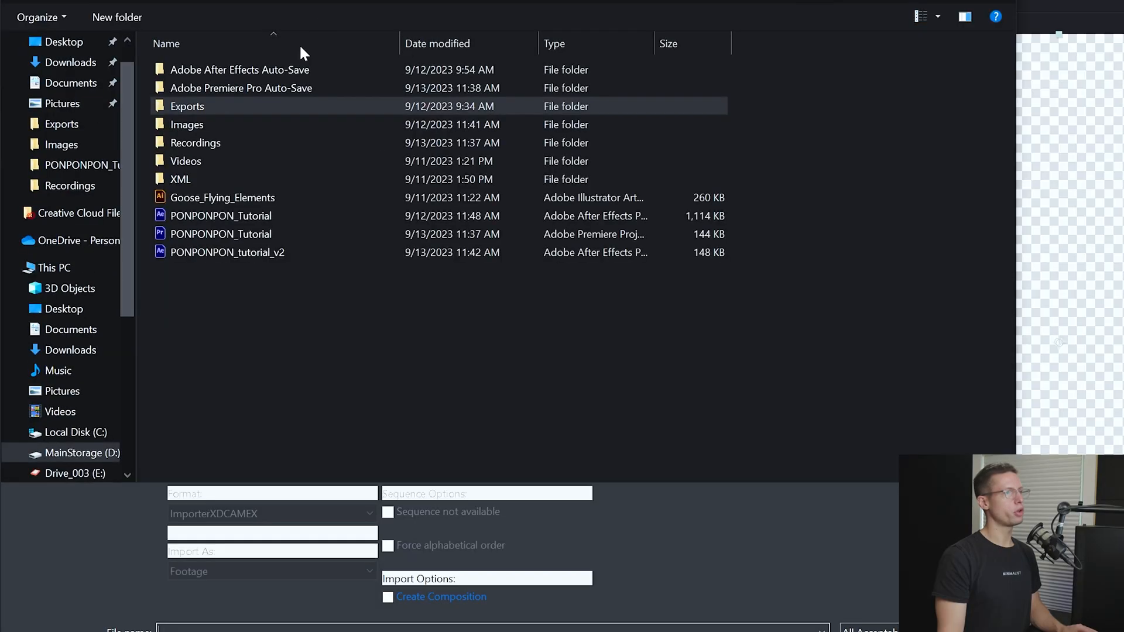
Import Goose_Flying_Elements as Composition - Retain Layer Sizes and open that composition.
{"action": "left_click", "coordinate": [277, 313]}
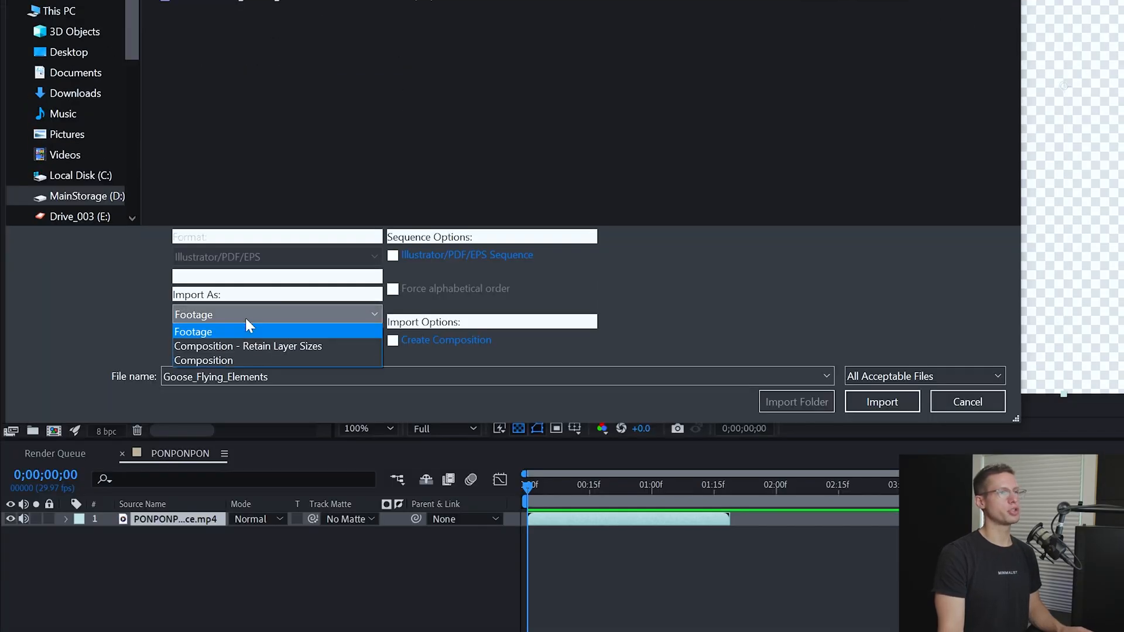
{"action": "left_click", "coordinate": [882, 402]}
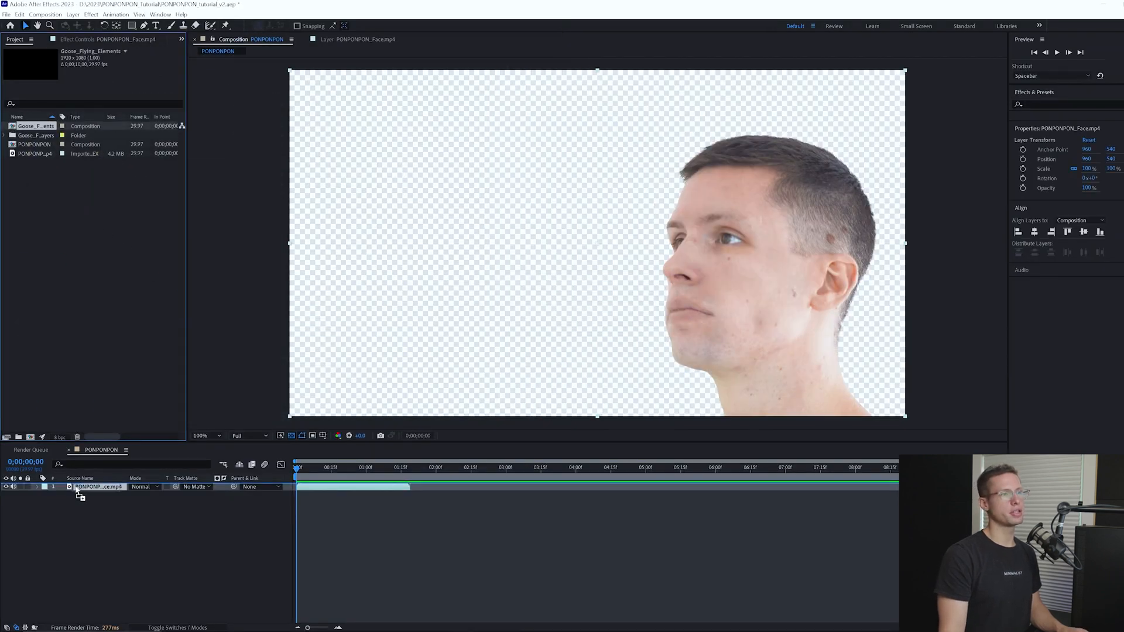
{"action": "double_click", "coordinate": [35, 126]}
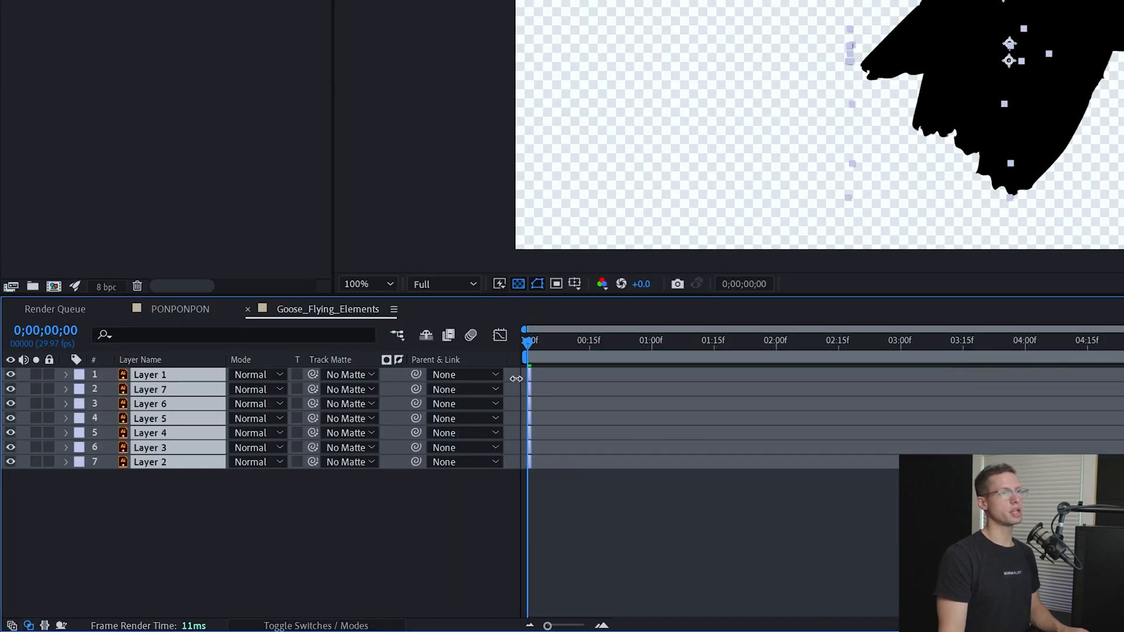
Shorten the goose composition's duration and sequence its layers one frame each as a flap cycle.
{"action": "left_click", "coordinate": [81, 28]}
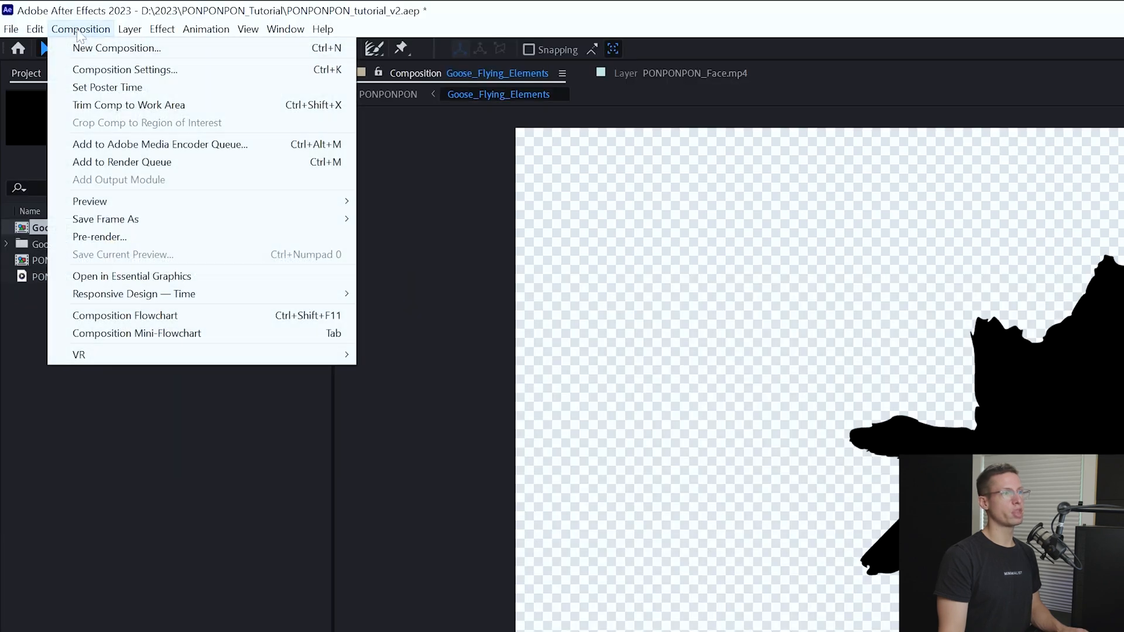
{"action": "left_click", "coordinate": [124, 69]}
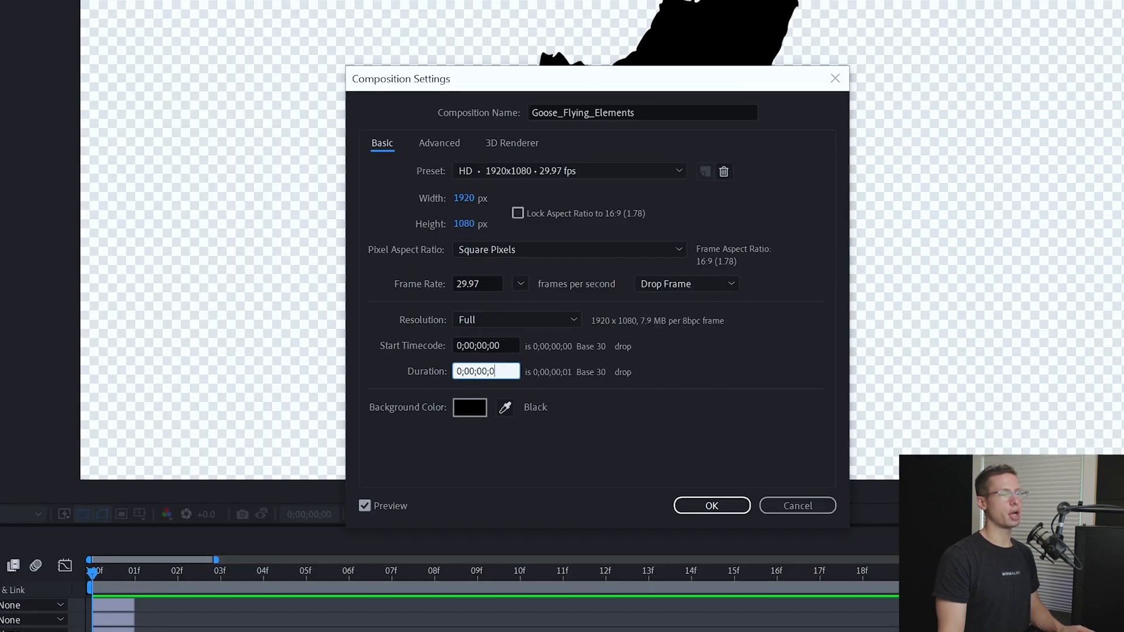
{"action": "left_click", "coordinate": [711, 505]}
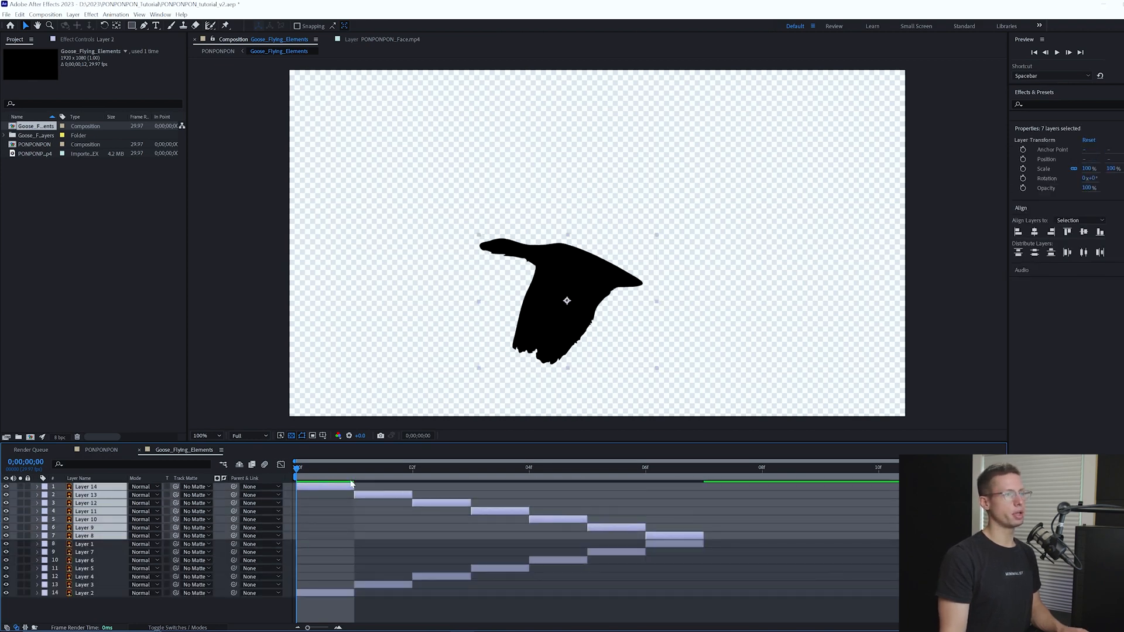
{"action": "left_click", "coordinate": [646, 467]}
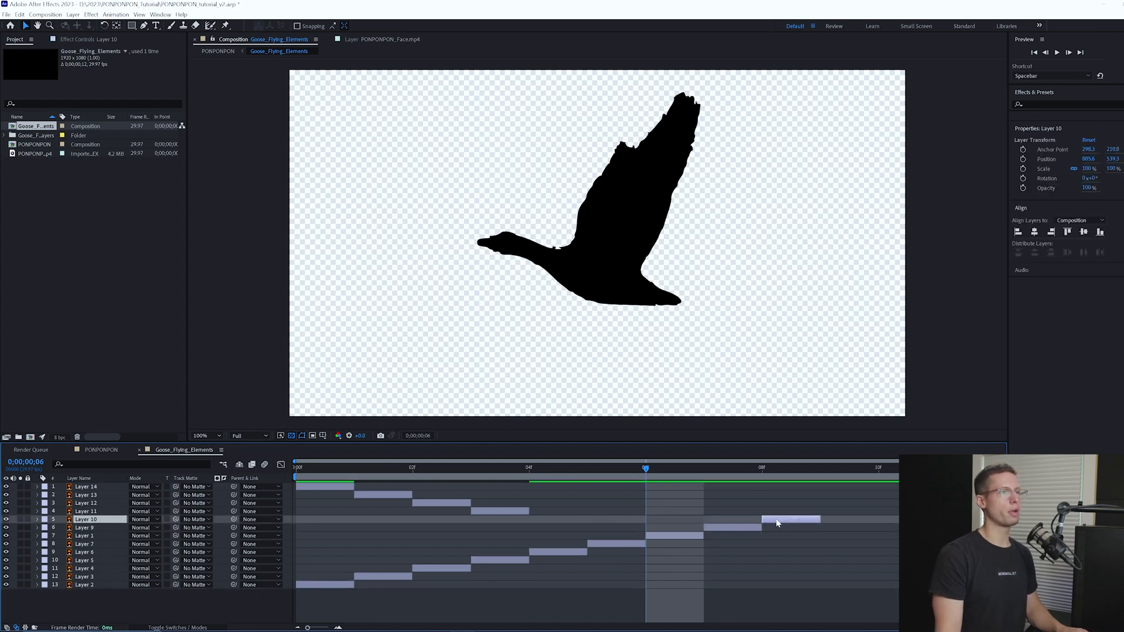
{"action": "left_click", "coordinate": [86, 502]}
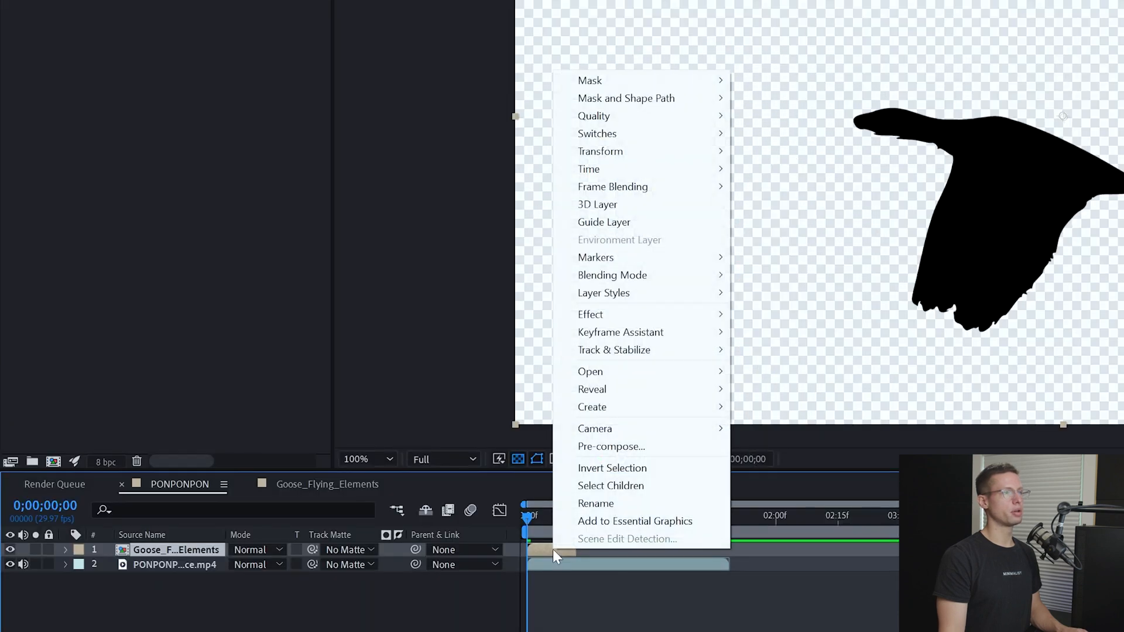
Enable Time Remapping on the goose layer, set the cycle end keyframe and add a loopOut() expression.
{"action": "left_click", "coordinate": [589, 169]}
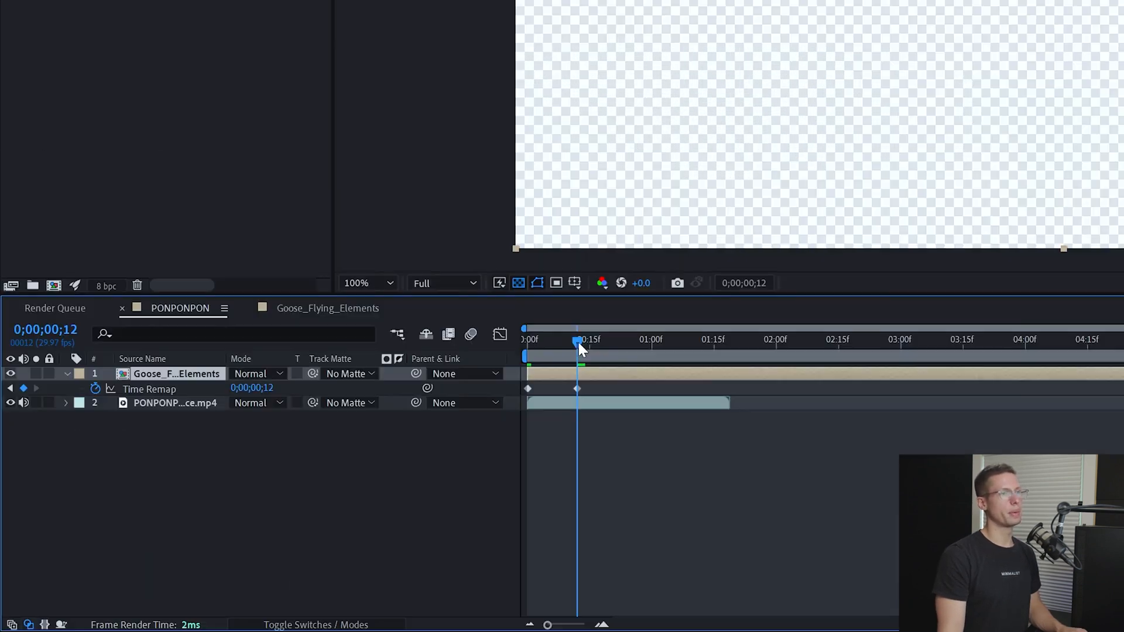
{"action": "left_click", "coordinate": [10, 388]}
{"action": "type", "text": "l"}
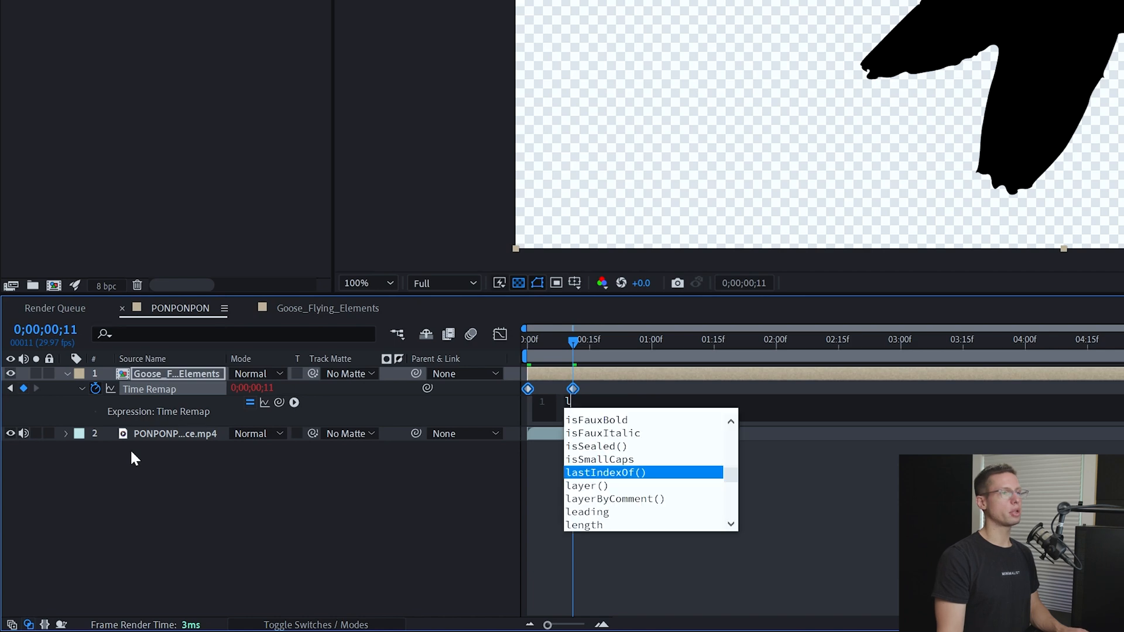
{"action": "type", "text": "oop"}
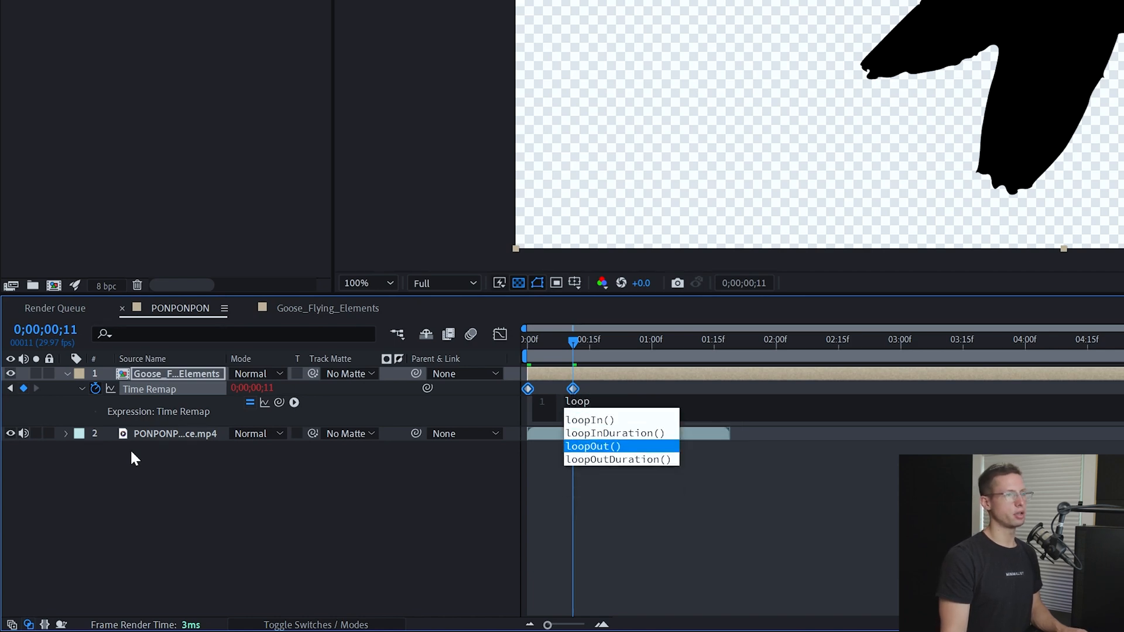
{"action": "left_click", "coordinate": [593, 447]}
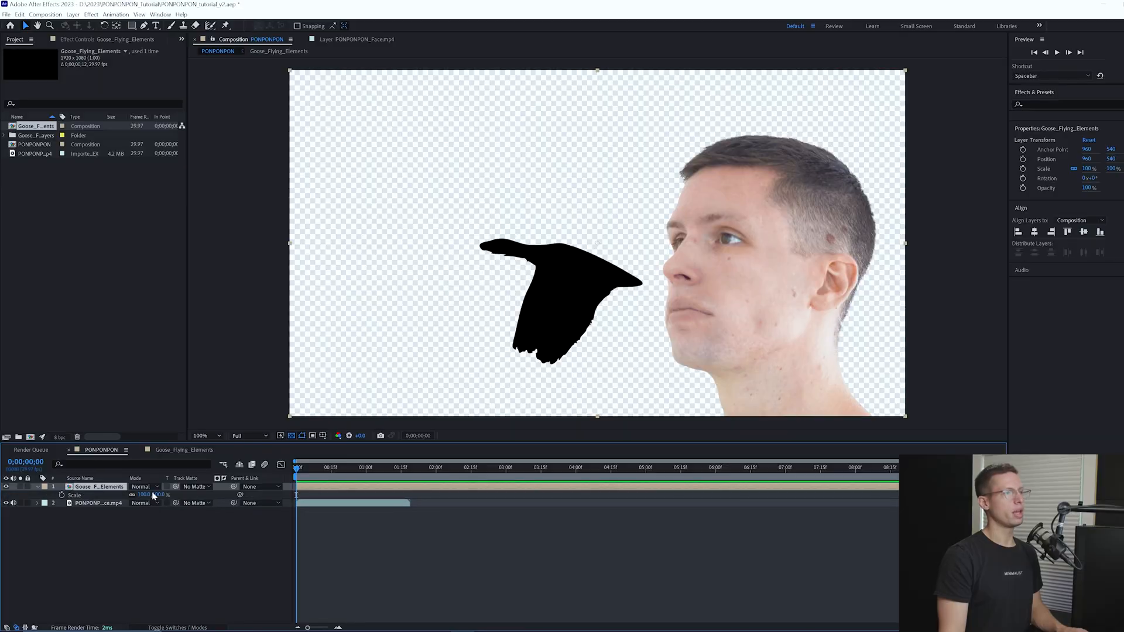
Scale the goose down and keyframe duplicated copies flying outward from the mouth.
{"action": "left_click", "coordinate": [328, 468]}
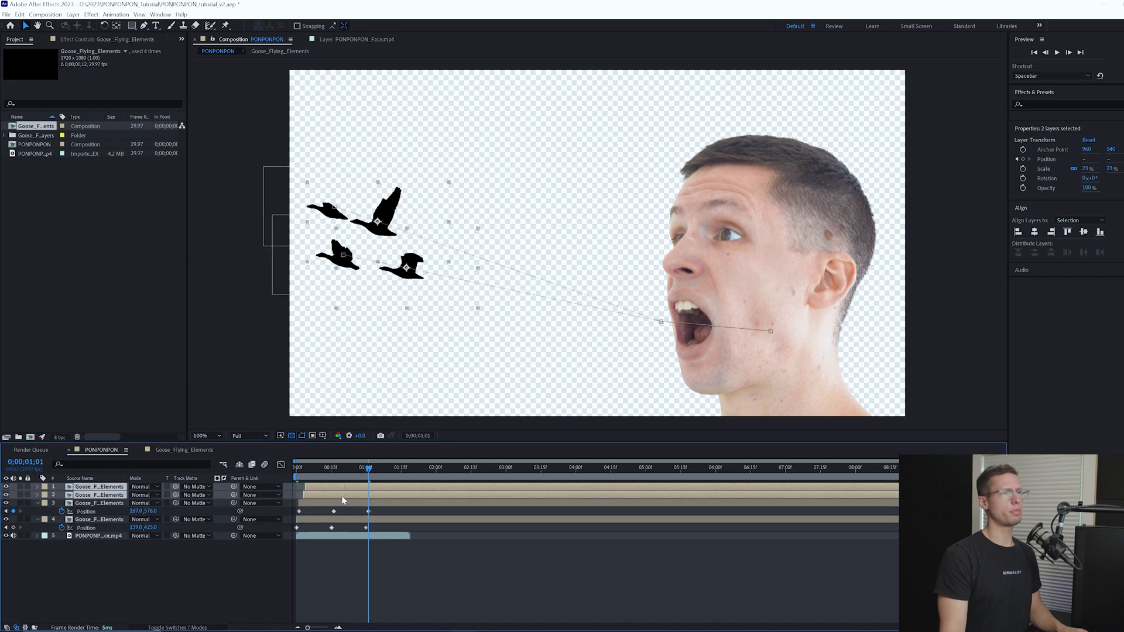
{"action": "left_click", "coordinate": [331, 467]}
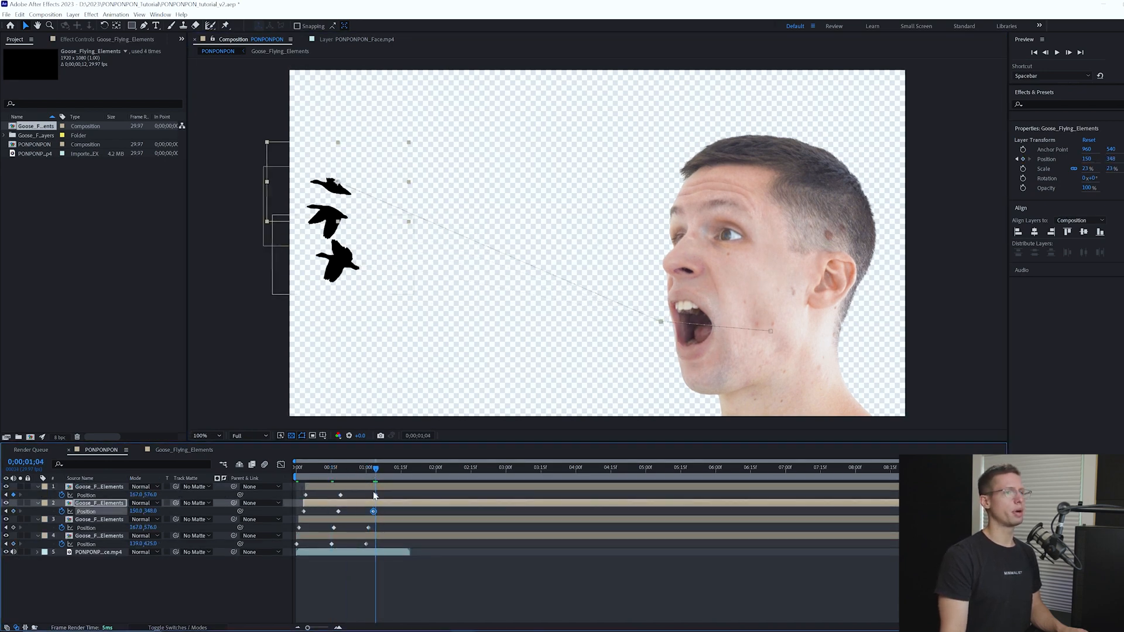
{"action": "left_click", "coordinate": [341, 467]}
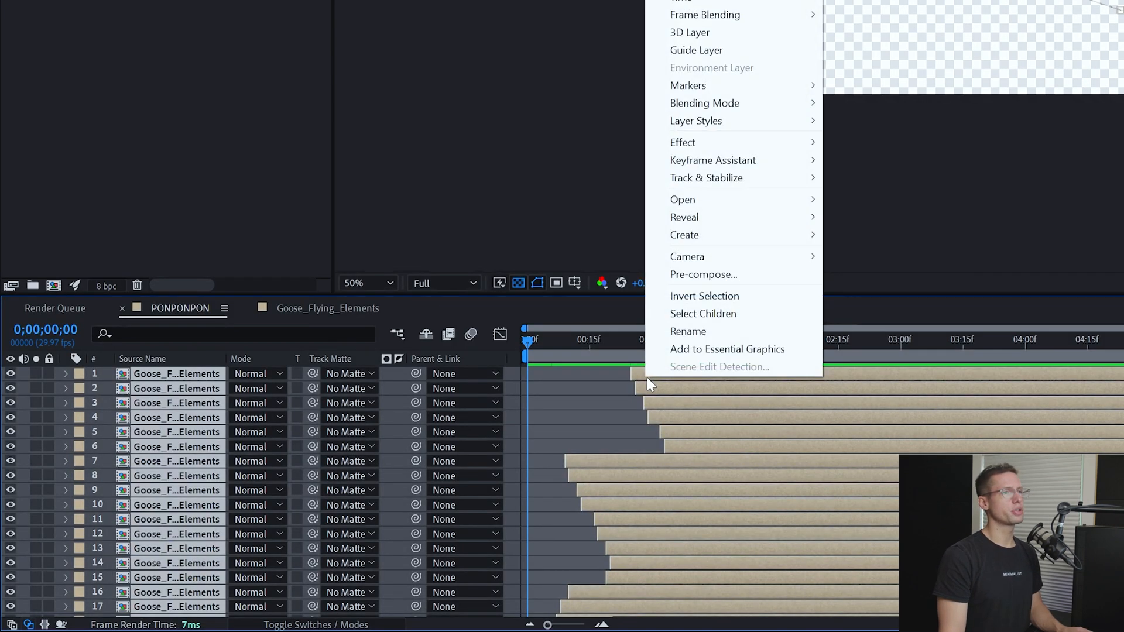
Pre-compose the goose layers into a Geese composition.
{"action": "left_click", "coordinate": [704, 274]}
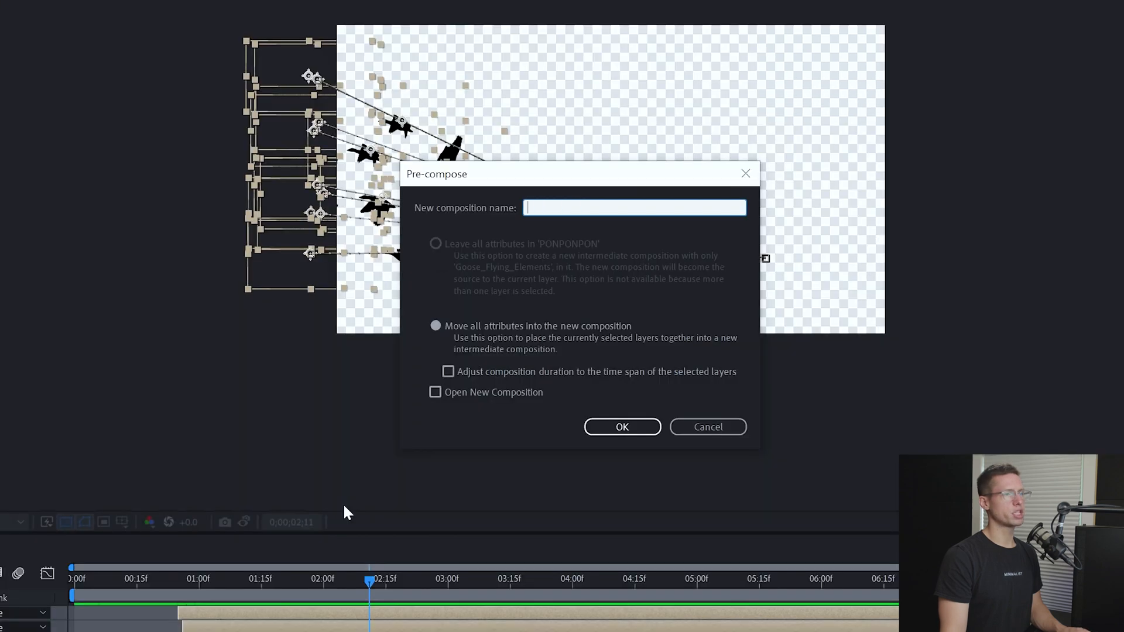
{"action": "left_click", "coordinate": [622, 426]}
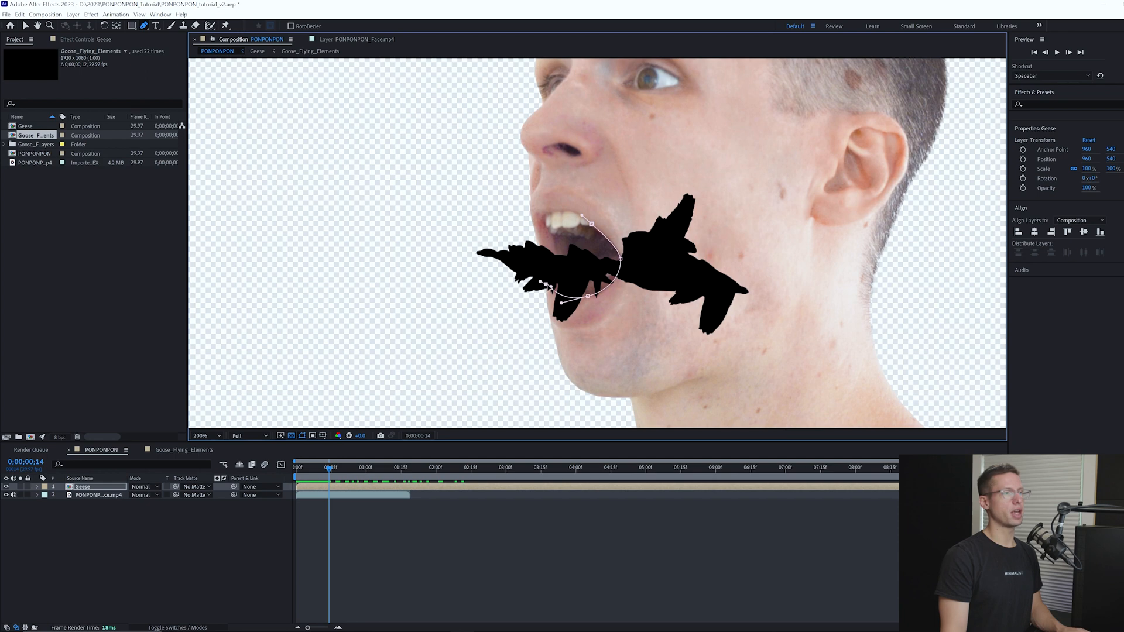
Draw an inverted pen mask around the open mouth on Geese and keyframe its Mask Path.
{"action": "left_click", "coordinate": [207, 436]}
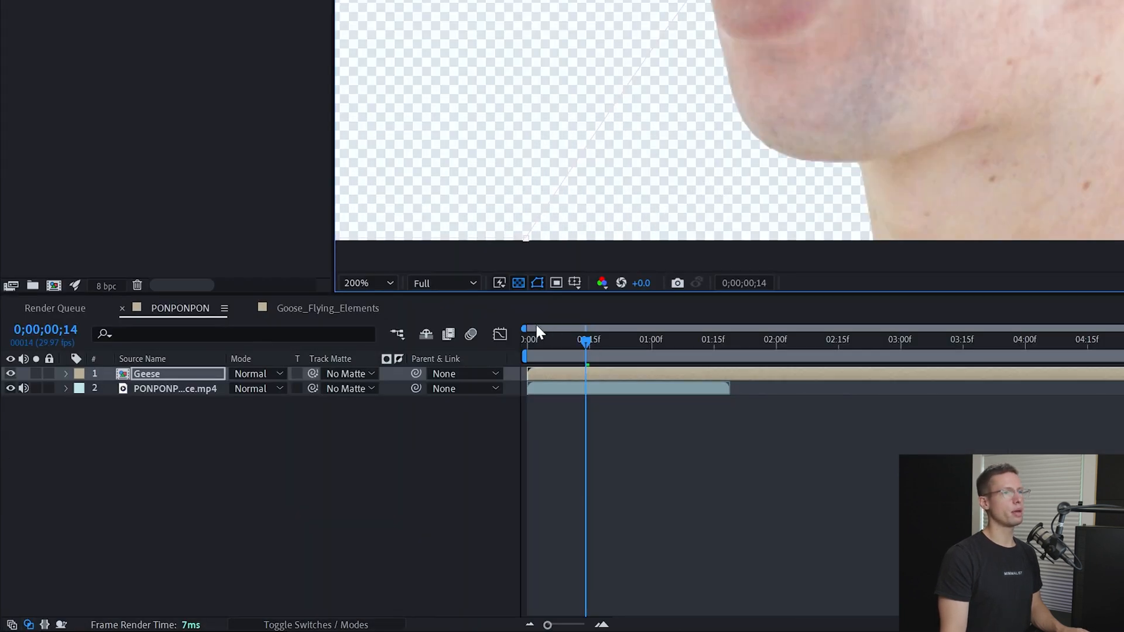
{"action": "left_click", "coordinate": [65, 374]}
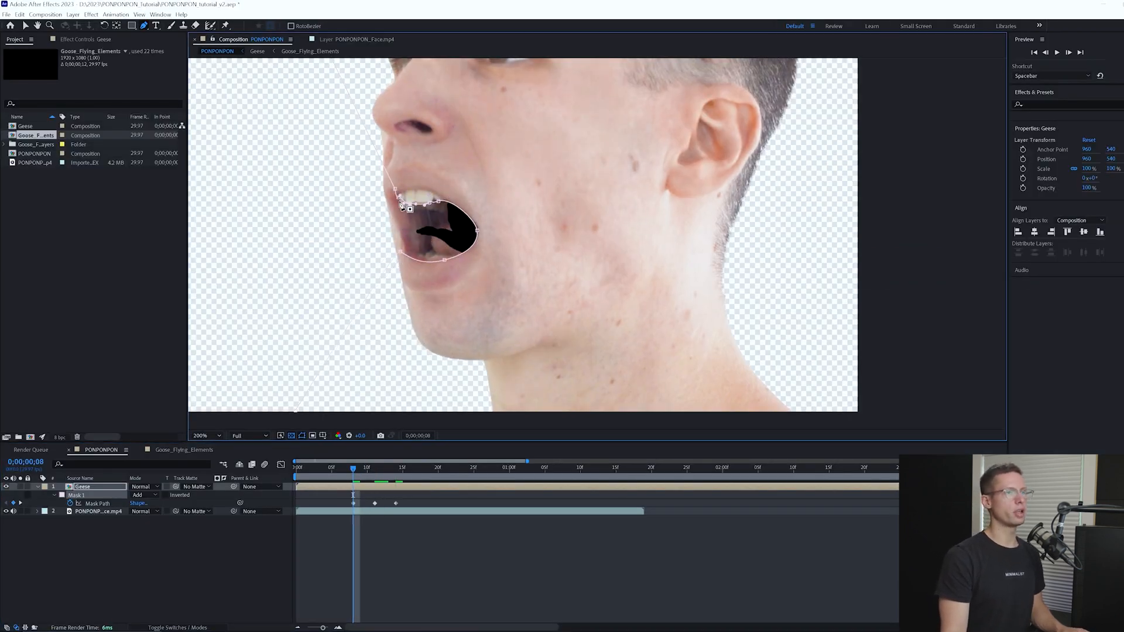
{"action": "left_click", "coordinate": [339, 467]}
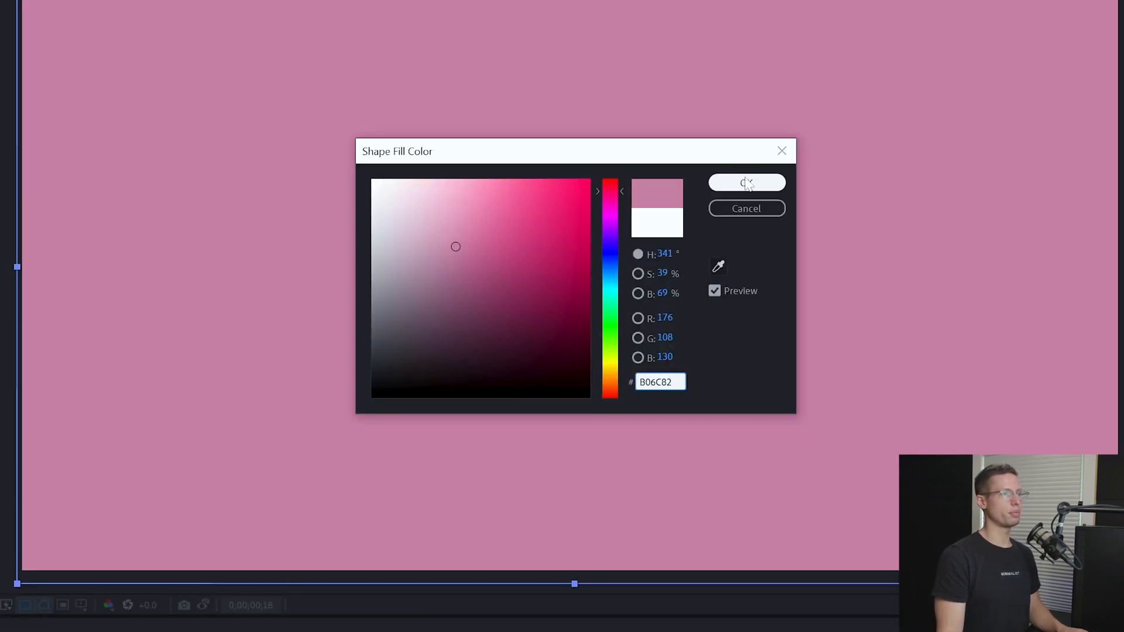
Fill a full-frame rectangle with #B06C82 and create a #67666A gray-purple solid layer.
{"action": "left_click", "coordinate": [746, 183]}
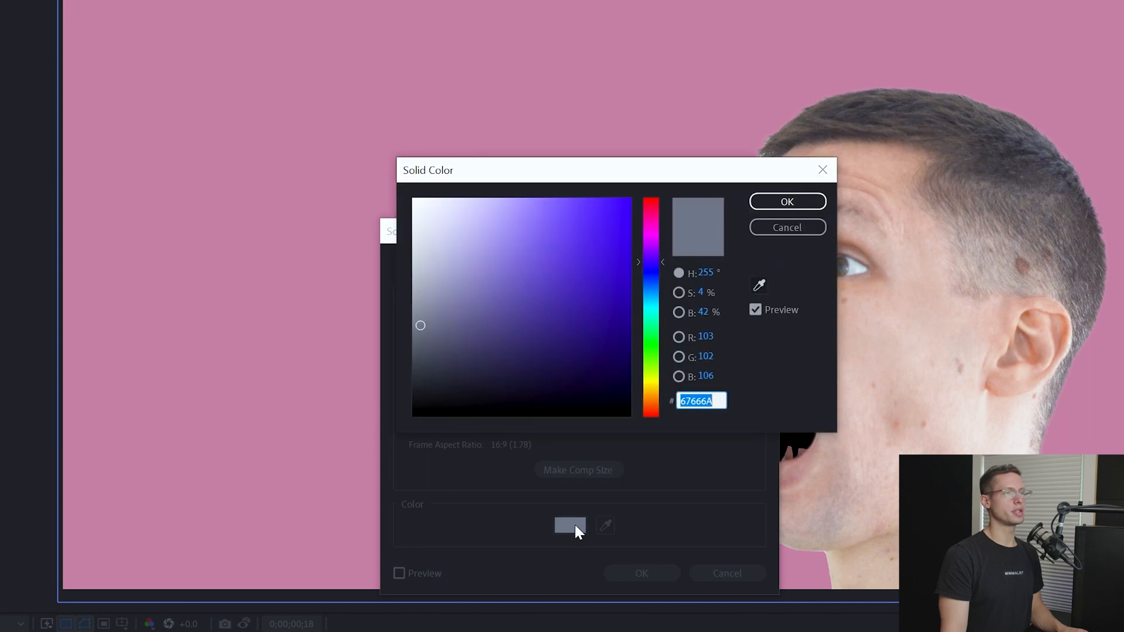
{"action": "left_click", "coordinate": [787, 200]}
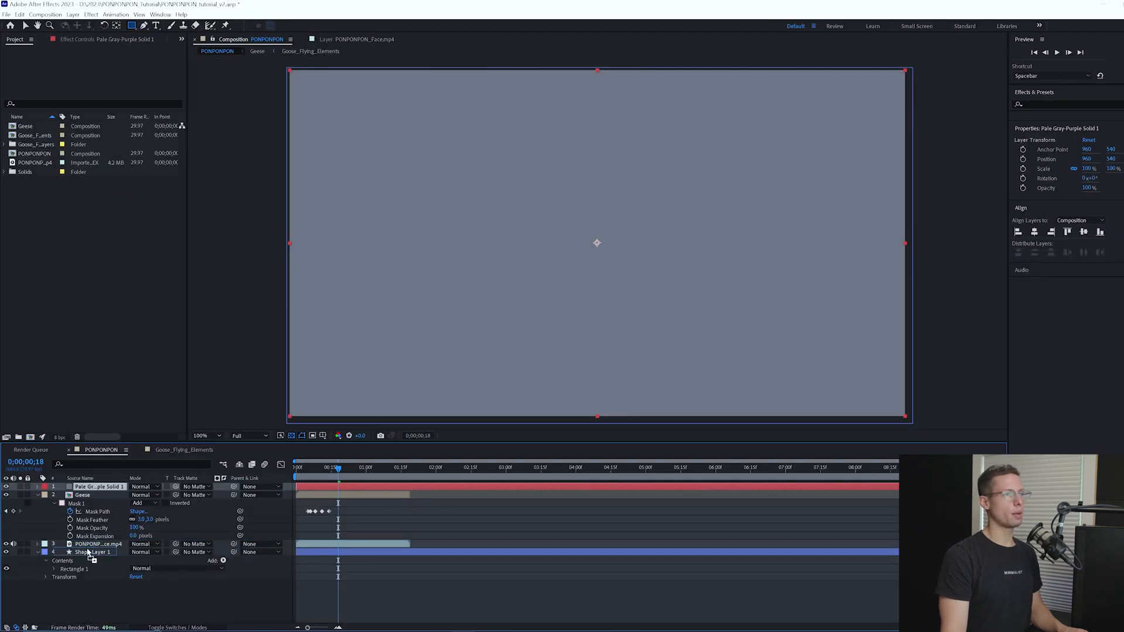
{"action": "type", "text": "vene"}
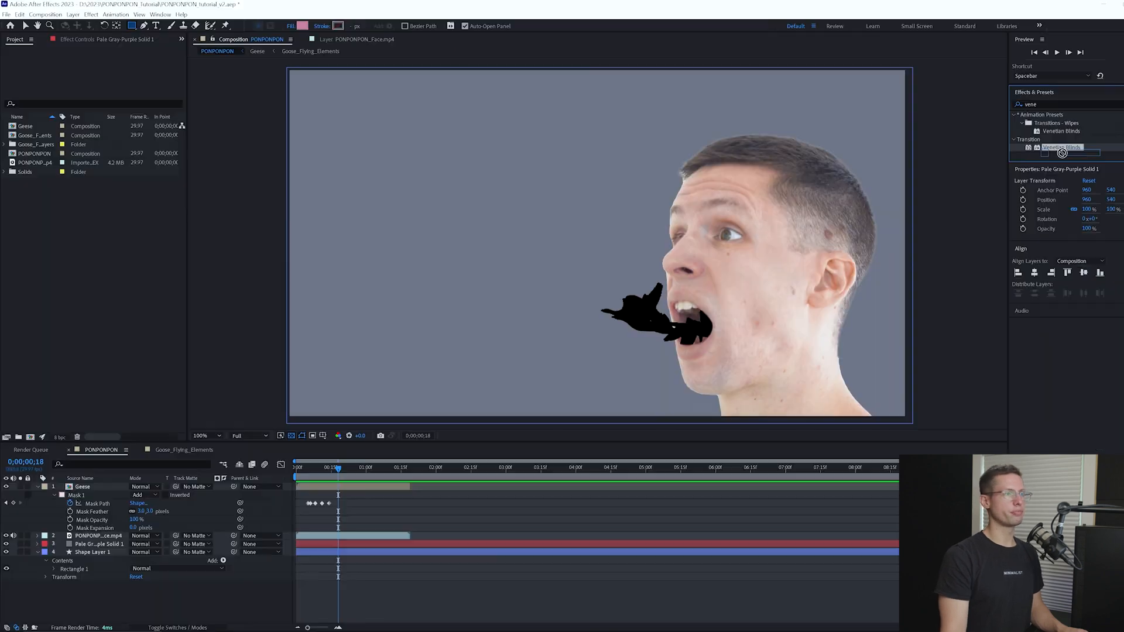
Apply Venetian Blinds to the solid for vertical stripes and search for Polar Coordinates.
{"action": "left_click", "coordinate": [93, 551]}
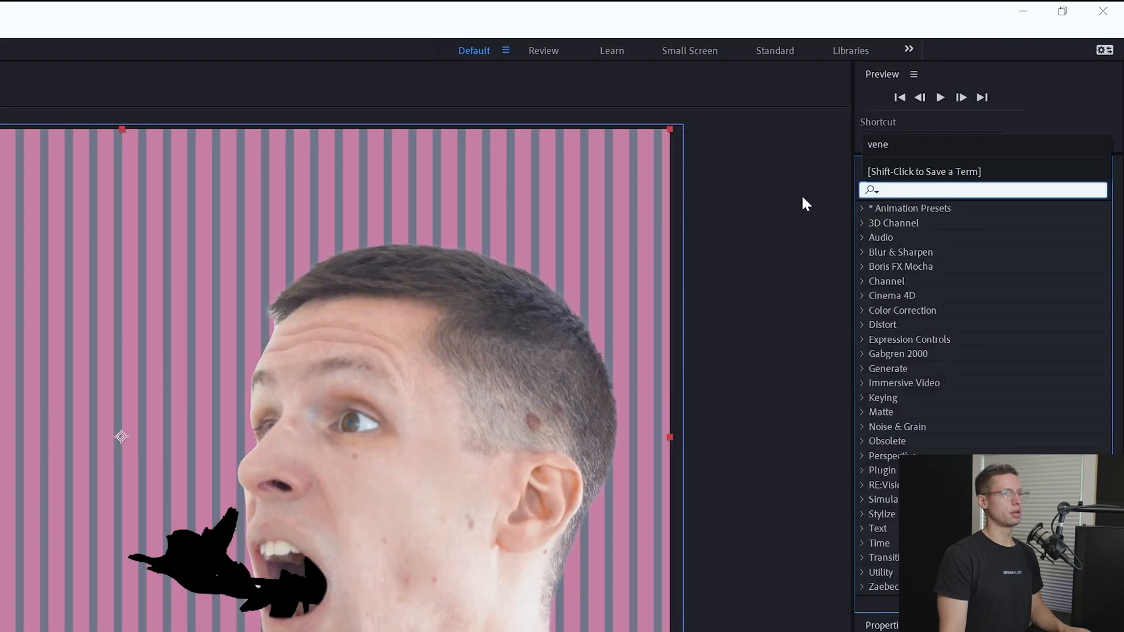
{"action": "type", "text": "polar co"}
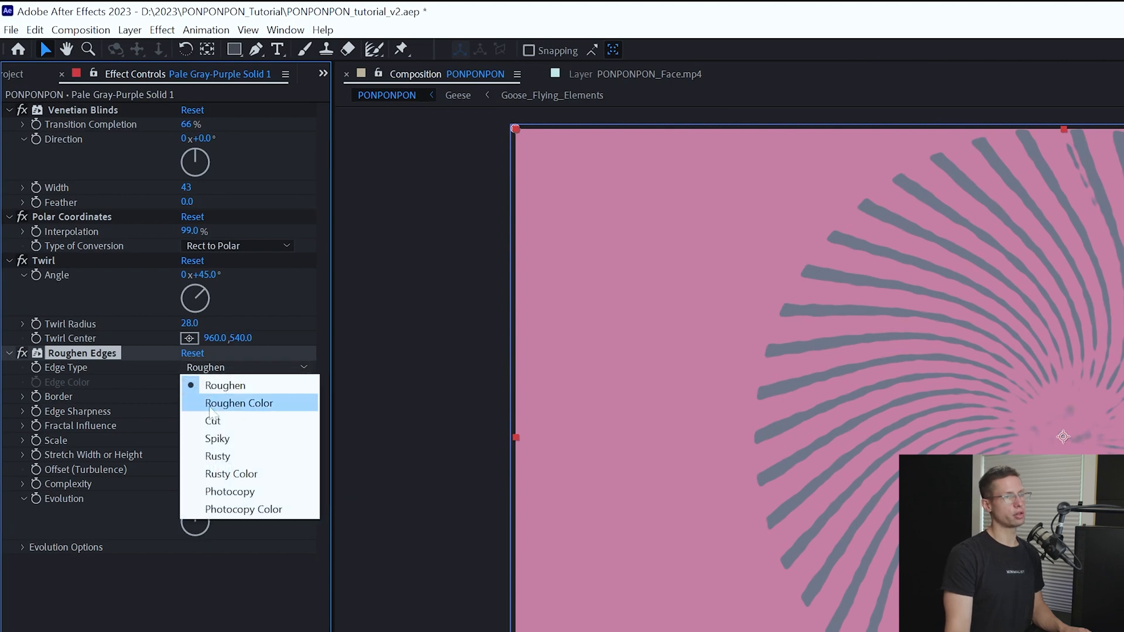
Add Polar Coordinates, Twirl and Roughen Edges with a different edge type, and keyframe Rotation.
{"action": "left_click", "coordinate": [238, 403]}
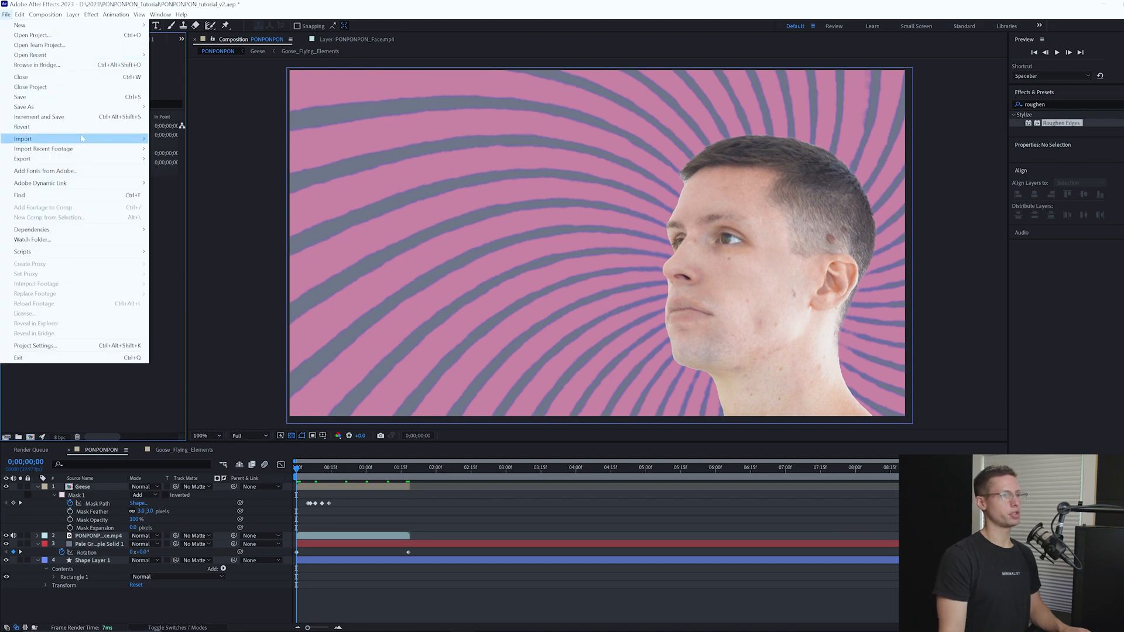
Import the Unsplash texture, blend it with Multiply and parent it to Pale Gray-Purple Solid 1.
{"action": "left_click", "coordinate": [22, 138]}
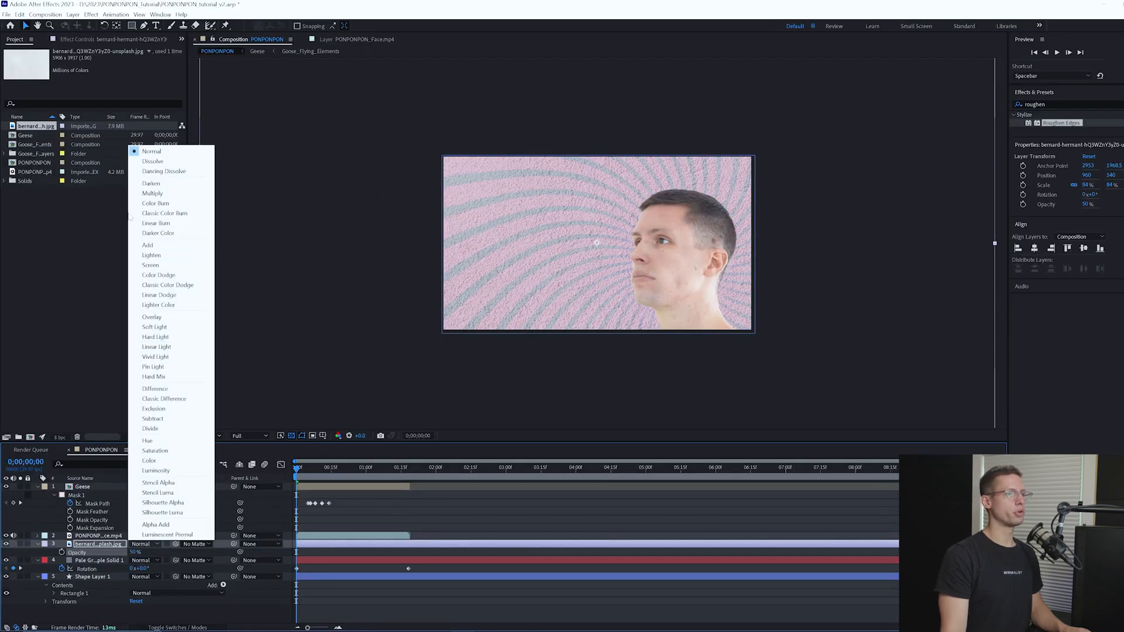
{"action": "left_click", "coordinate": [152, 193]}
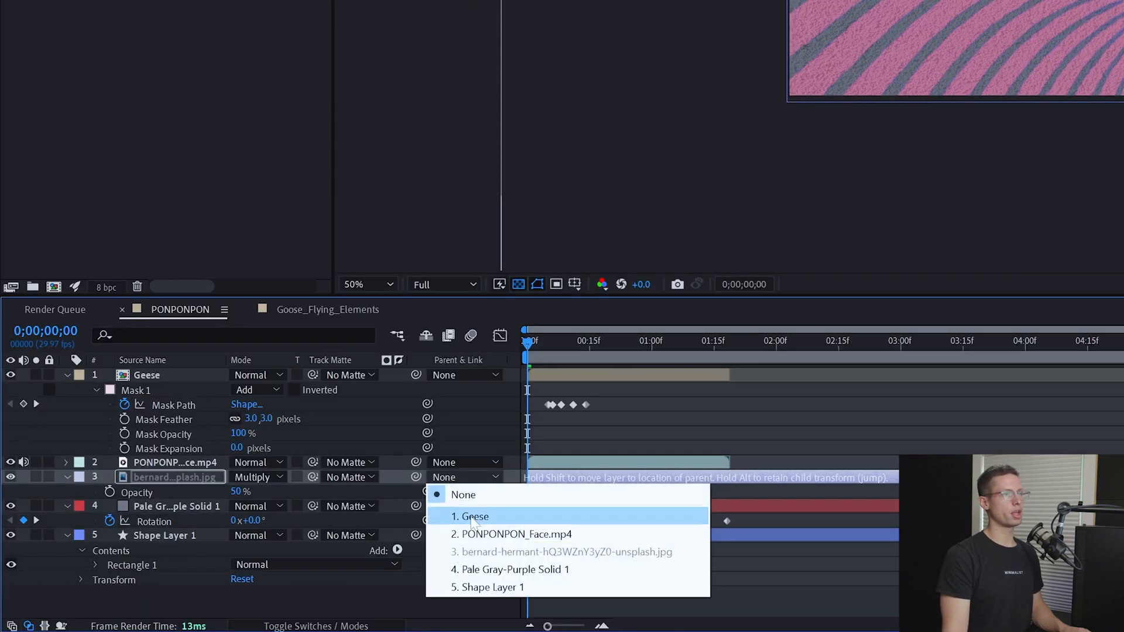
{"action": "left_click", "coordinate": [515, 569]}
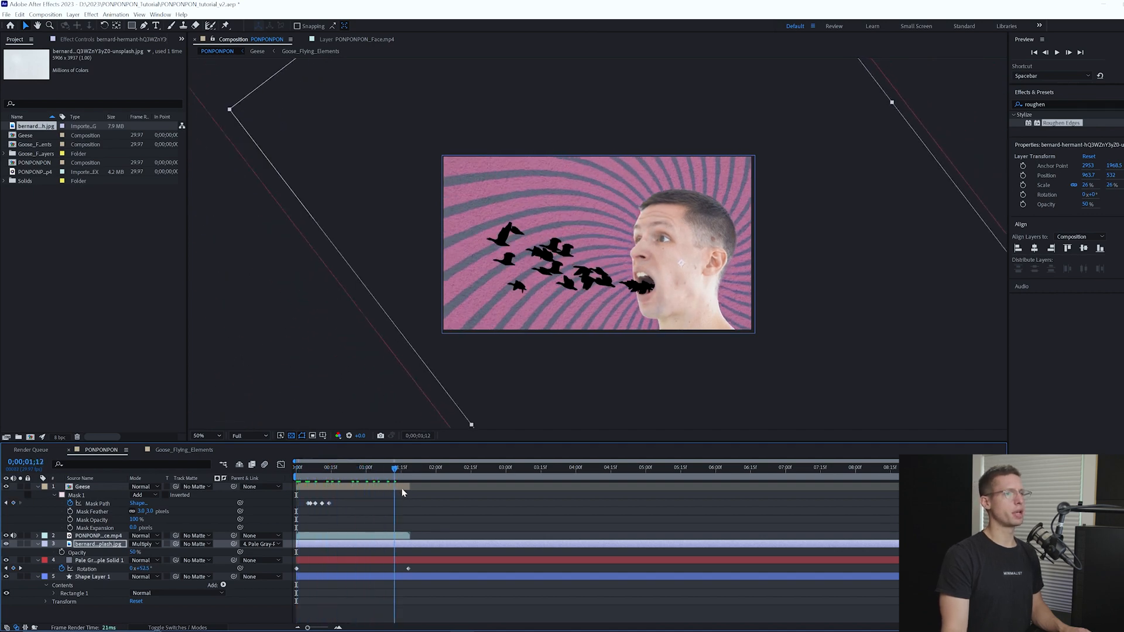
{"action": "type", "text": "hue"}
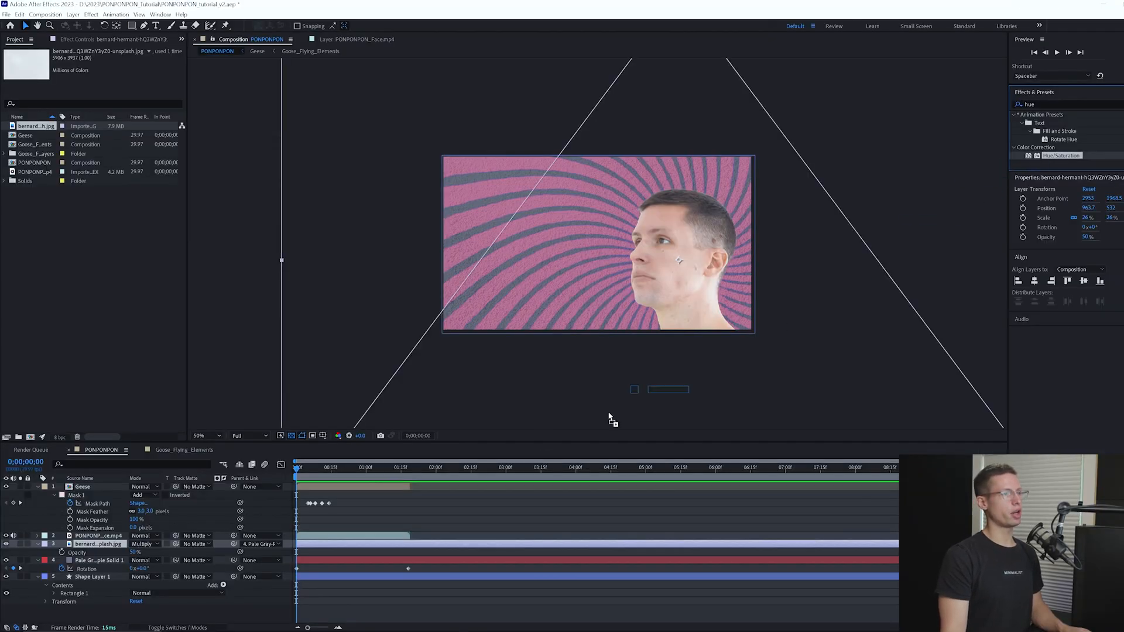
Apply the Hue/Saturation effect found by searching 'hue' to the layer.
{"action": "left_click", "coordinate": [98, 535]}
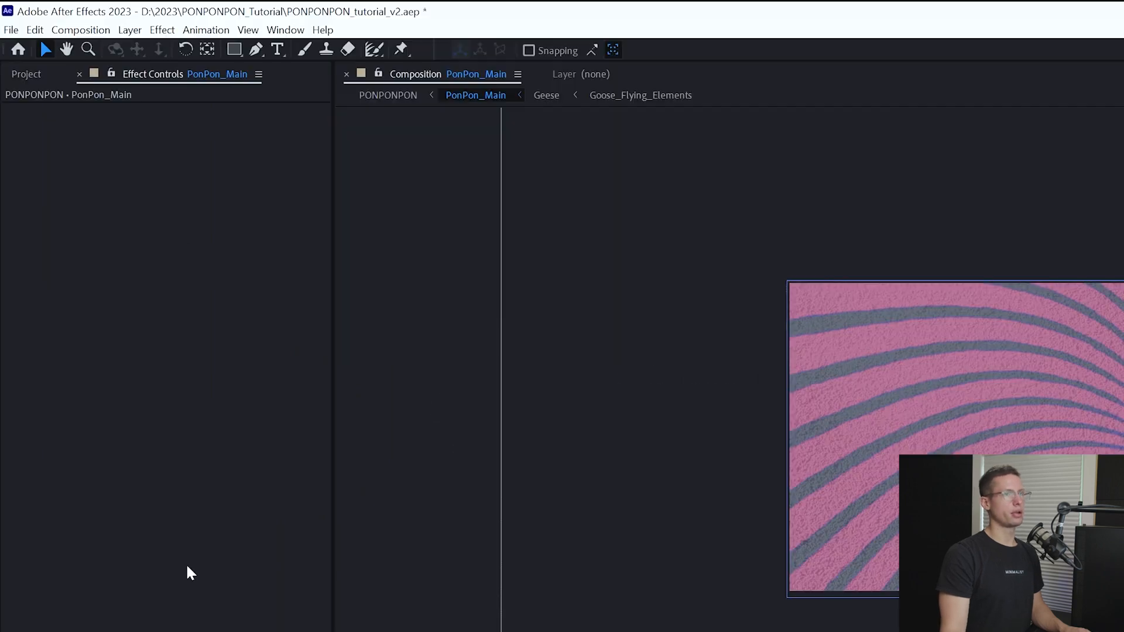
Review the PonPon_Main composition settings and apply the Levels effect to tint the head blue.
{"action": "left_click", "coordinate": [80, 29]}
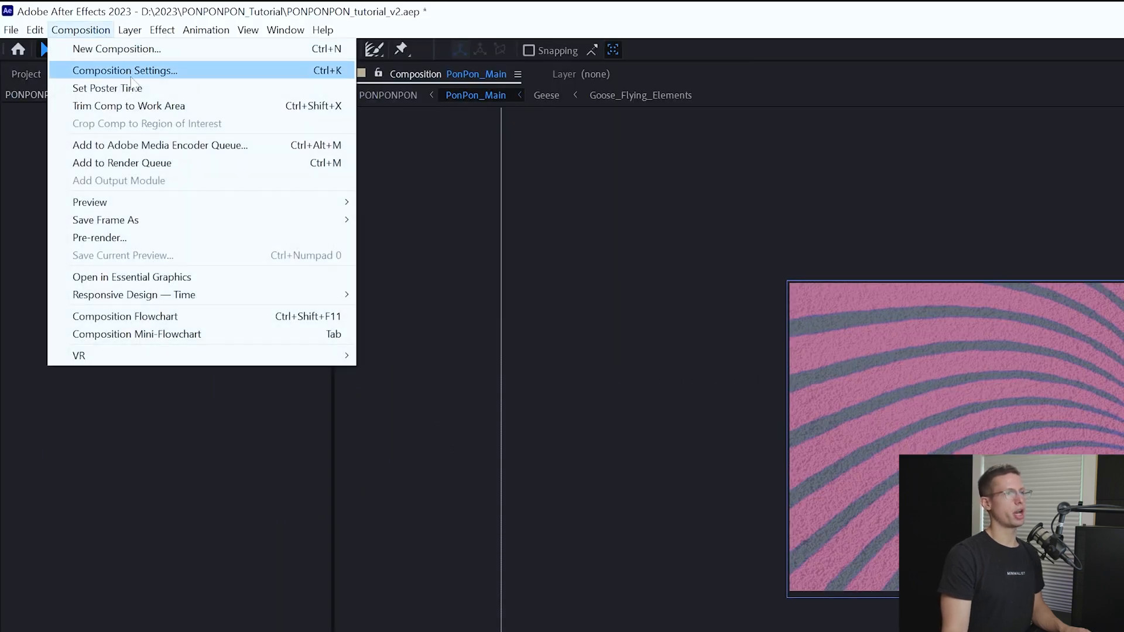
{"action": "left_click", "coordinate": [125, 70]}
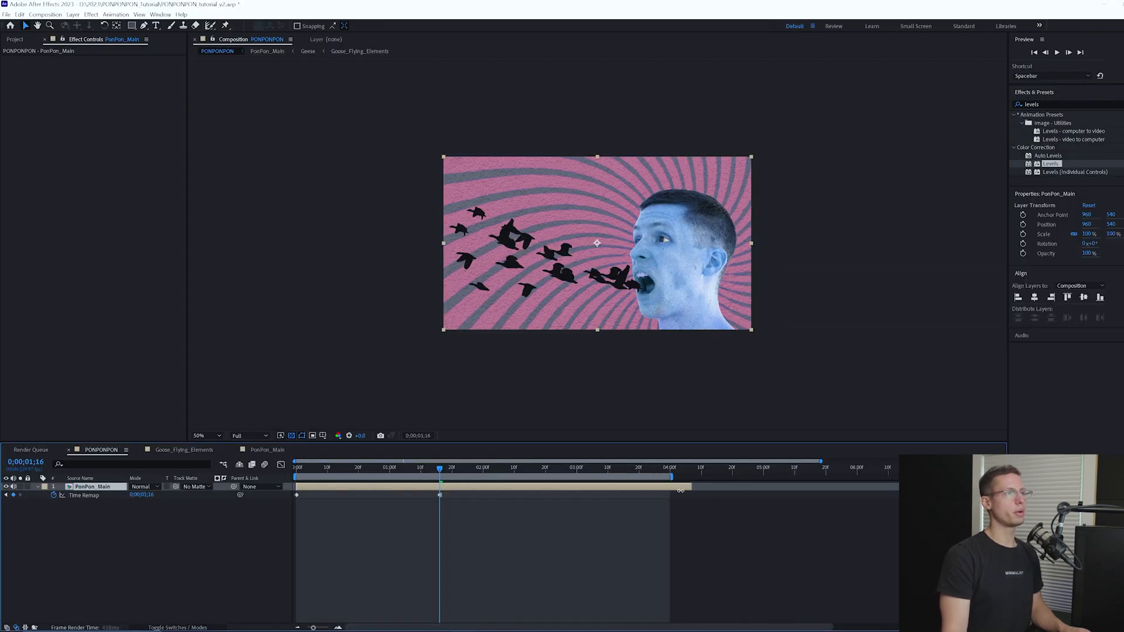
{"action": "left_click", "coordinate": [358, 467]}
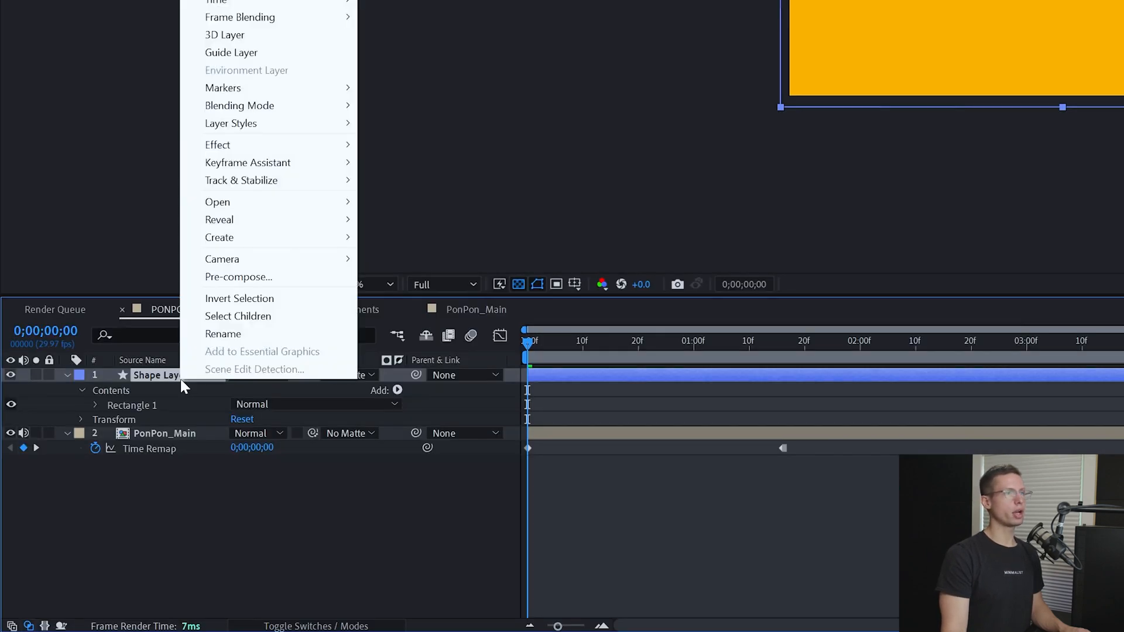
Pre-compose the orange shape layer as Circle_Outro.
{"action": "left_click", "coordinate": [239, 277]}
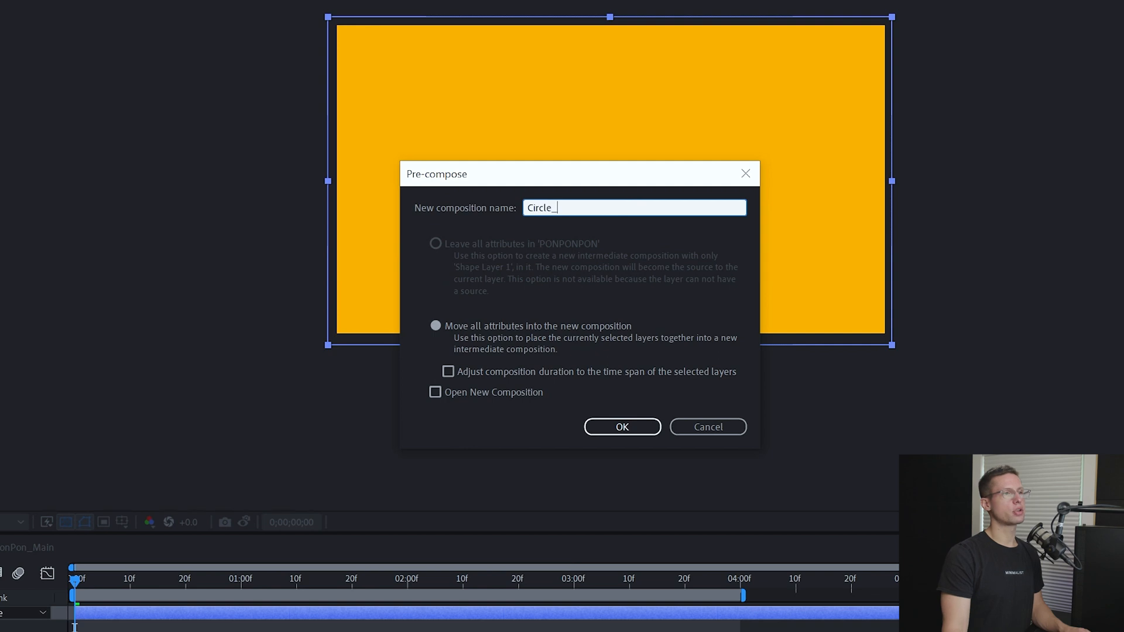
{"action": "left_click", "coordinate": [620, 426]}
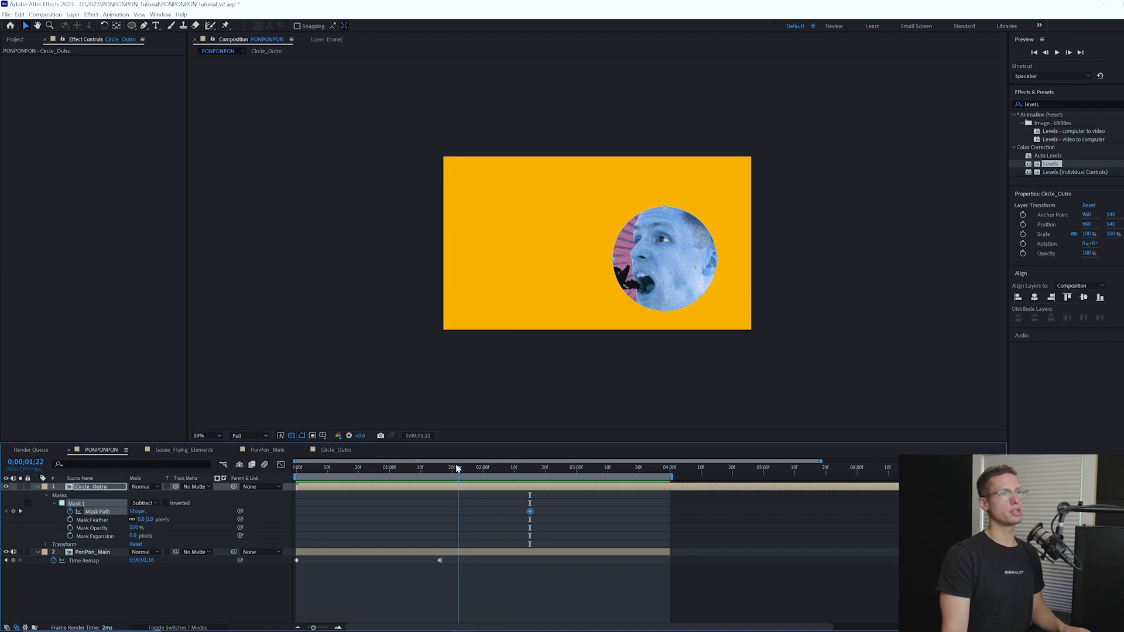
Keyframe the mask to open wide then close at the end, with Easy Ease Out on the keyframes.
{"action": "left_click", "coordinate": [435, 468]}
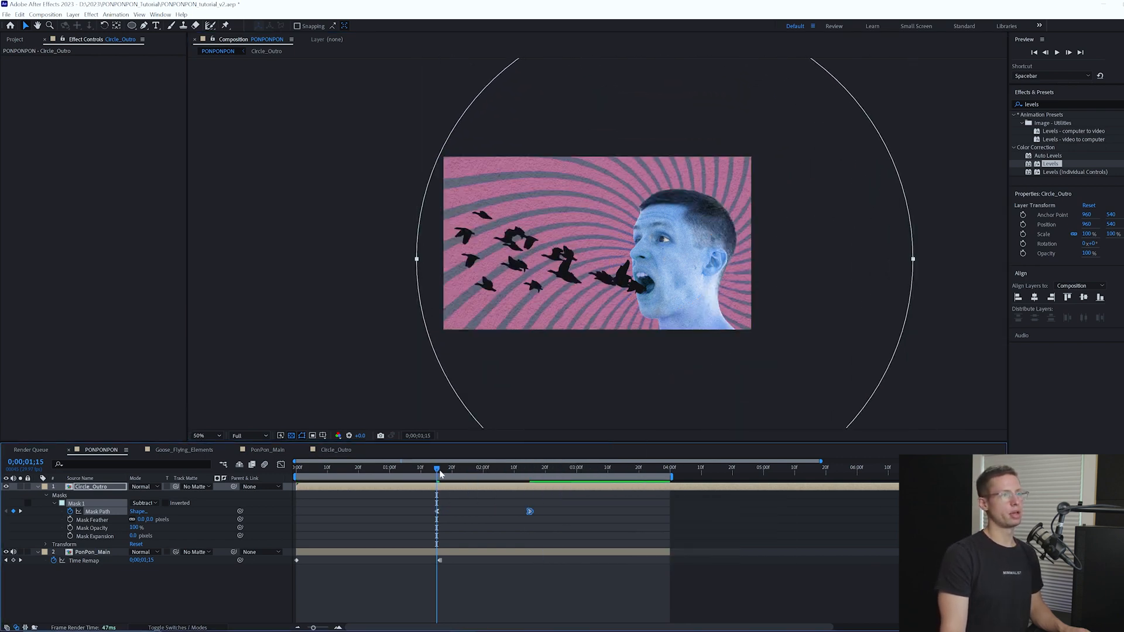
{"action": "left_click", "coordinate": [622, 467]}
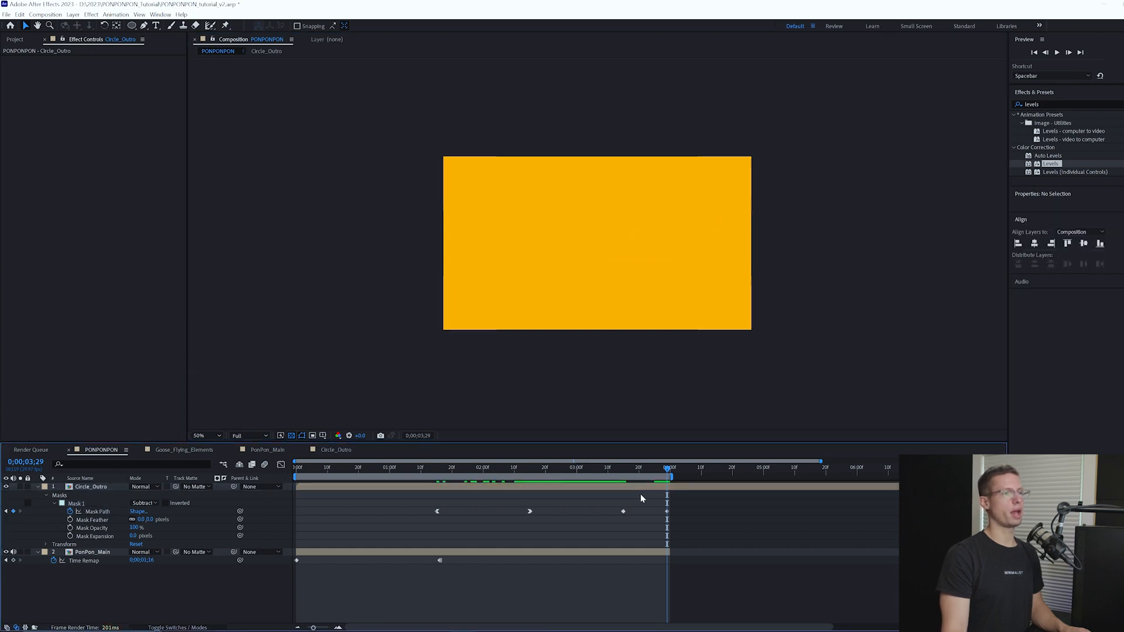
{"action": "right_click", "coordinate": [622, 512]}
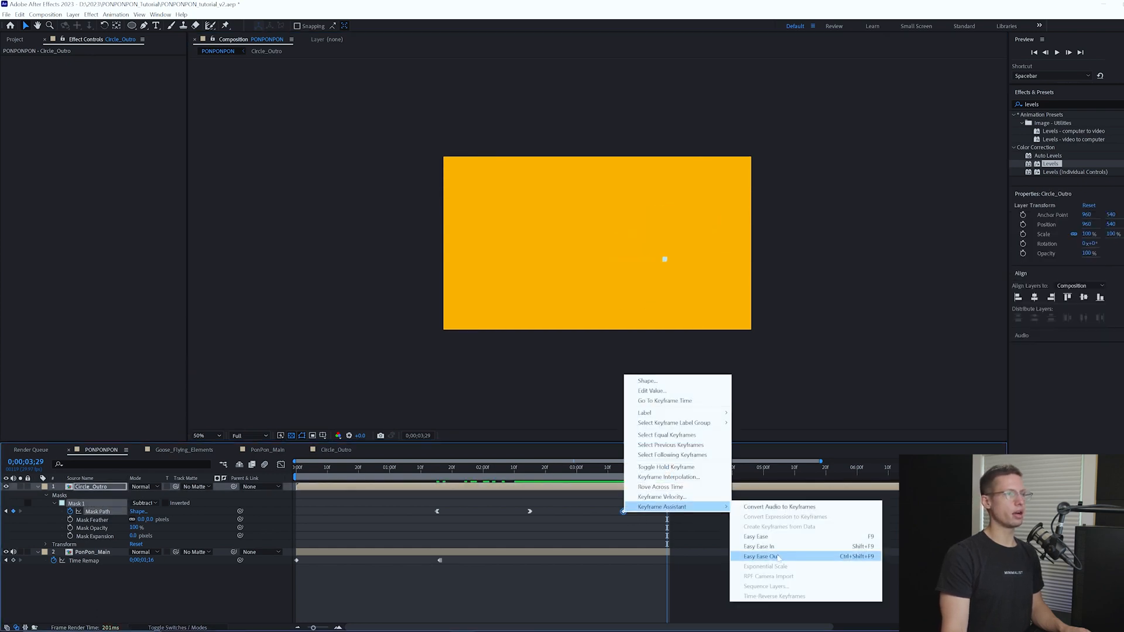
{"action": "left_click", "coordinate": [762, 557]}
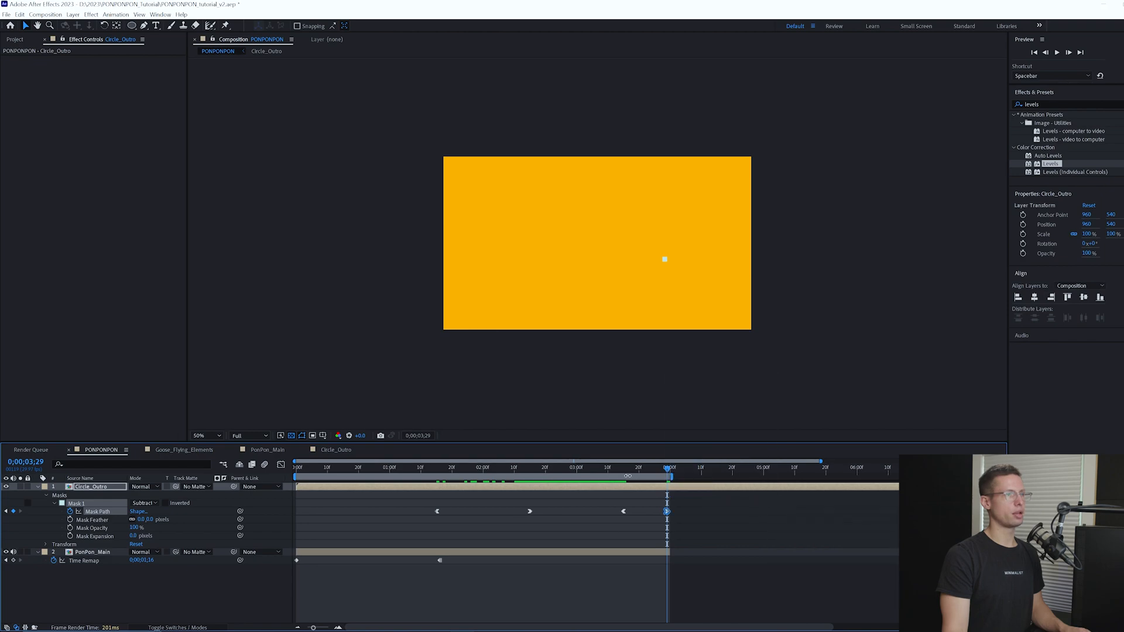